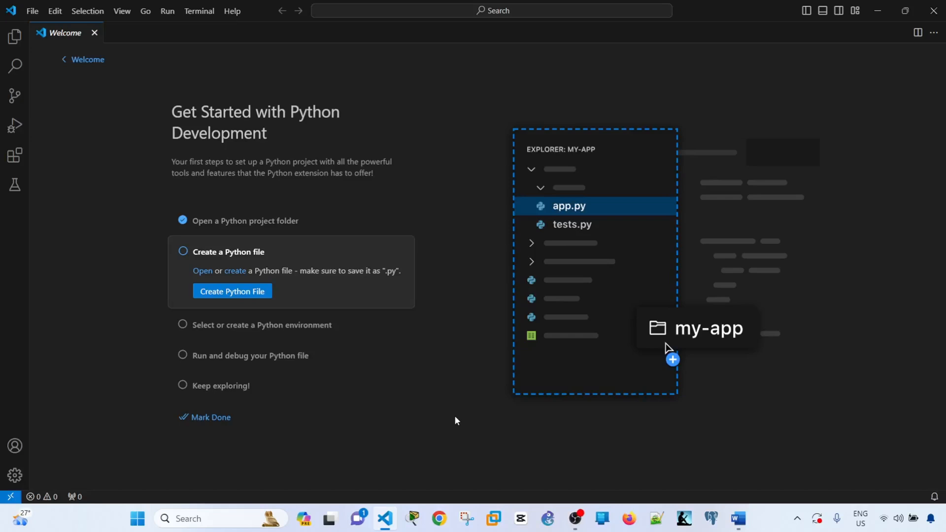
mouse_move(463, 425)
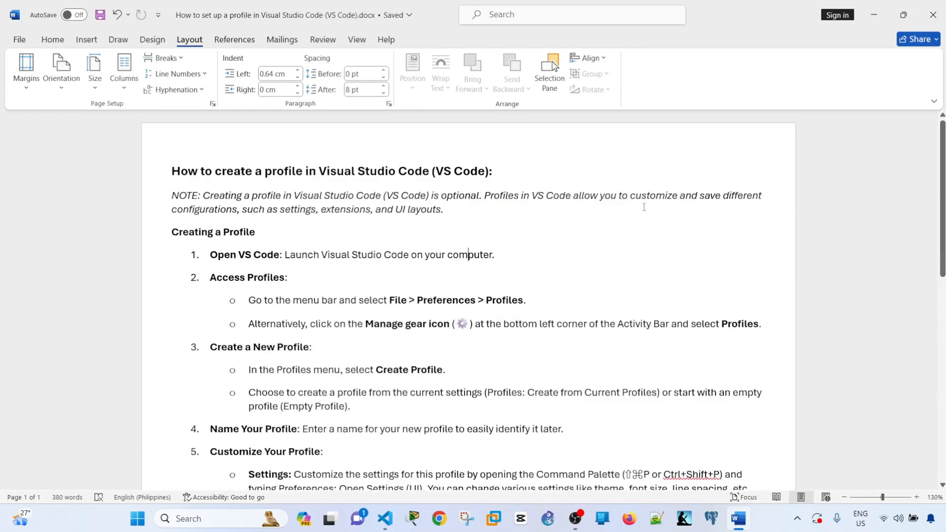
scroll(down, 3)
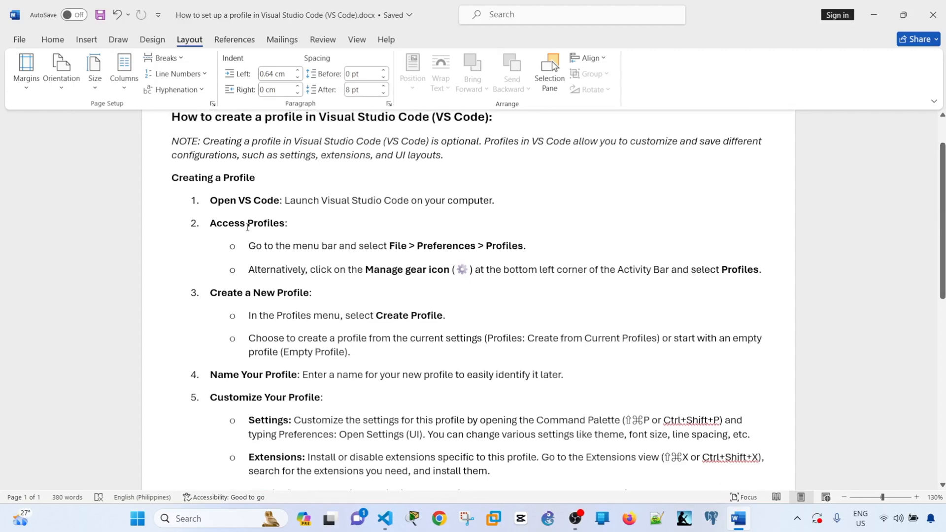
click(468, 201)
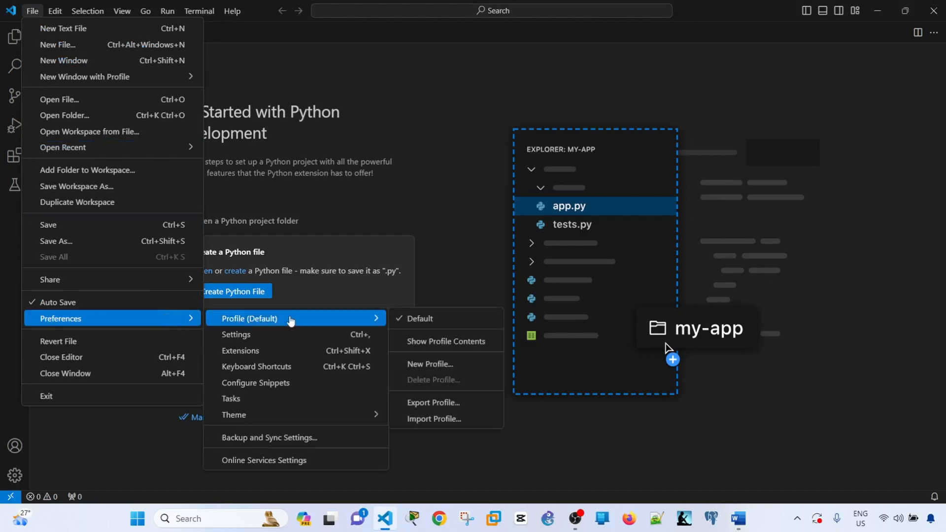
mouse_move(269, 323)
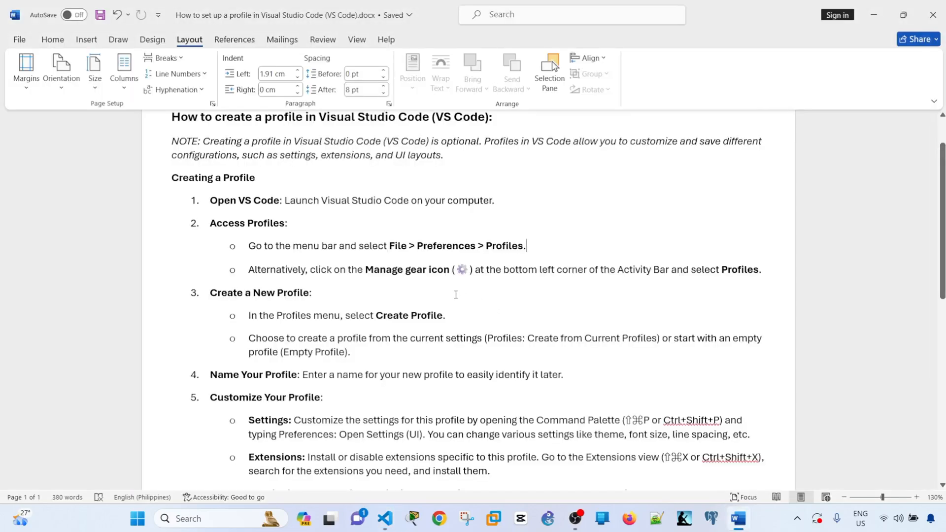
Step: Scroll the Word guide to Create a New Profile, then bring VS Code forward
click(383, 518)
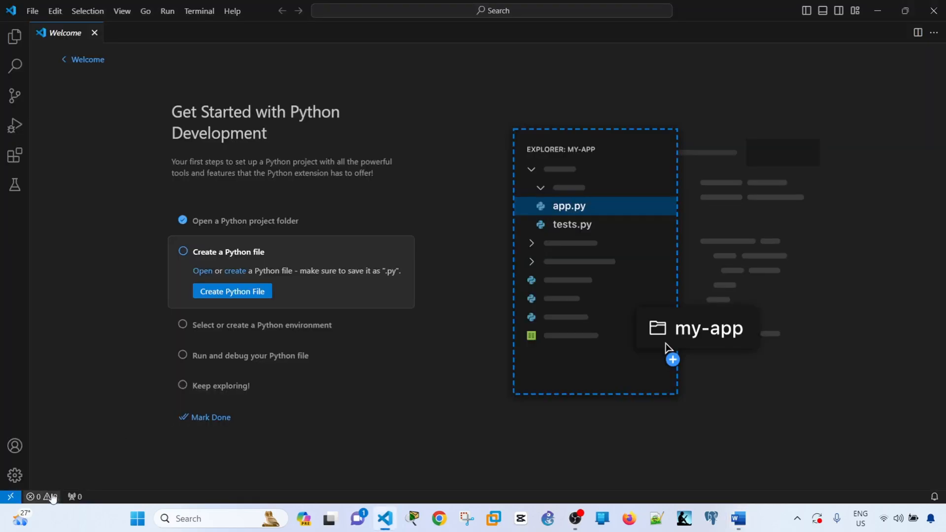
click(14, 475)
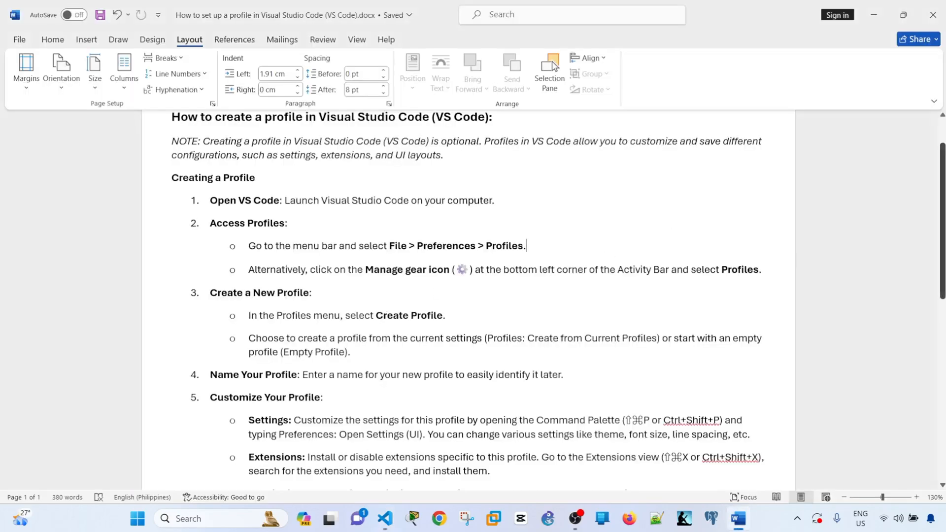
scroll(down, 3)
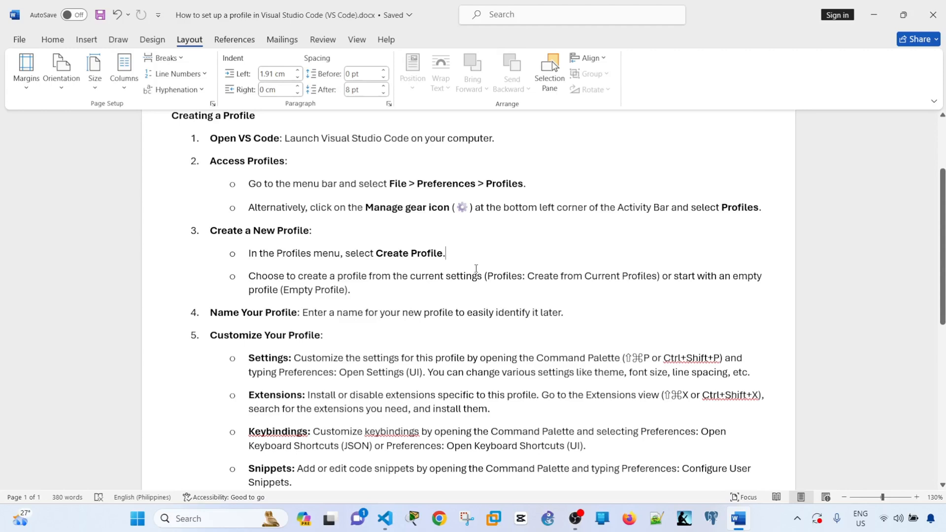
mouse_move(370, 295)
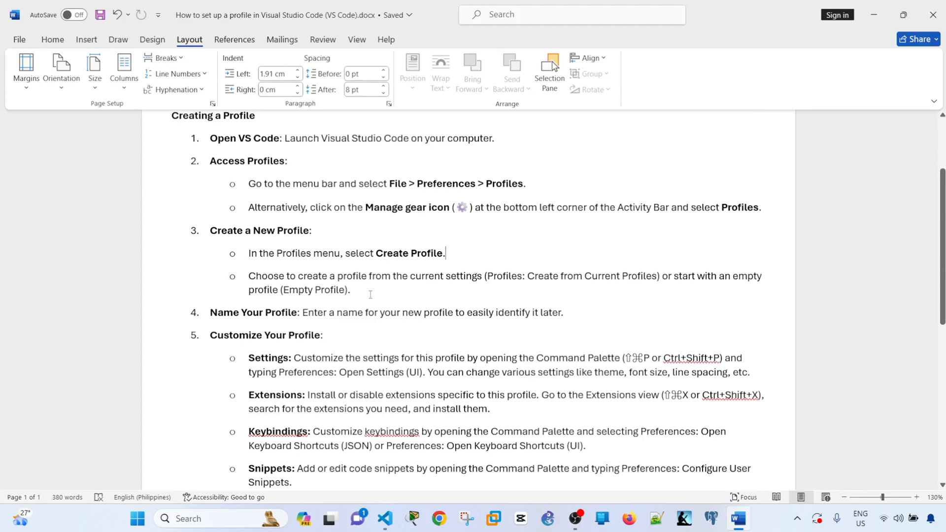
click(385, 522)
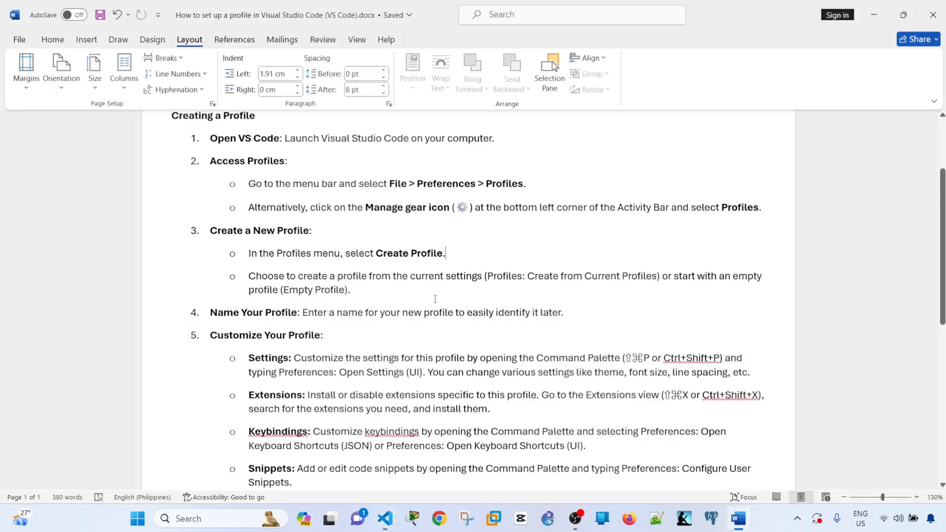
click(384, 523)
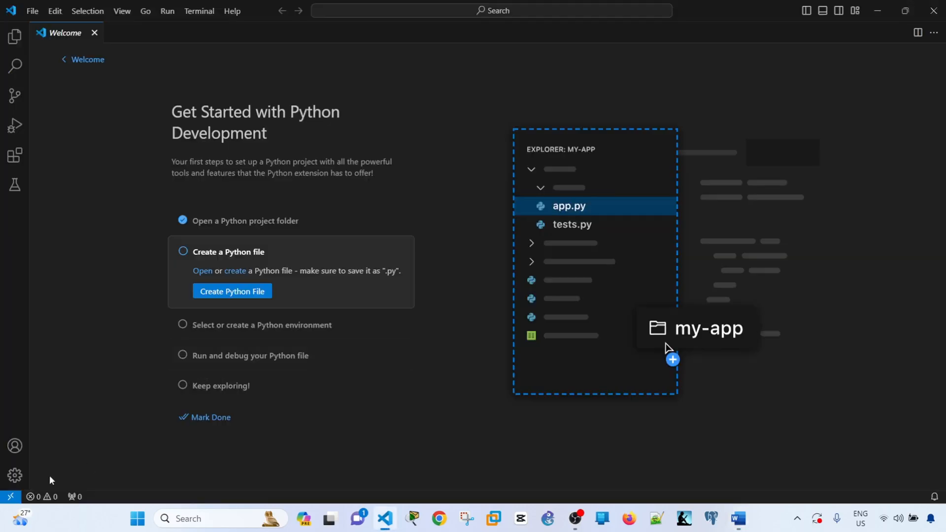
Step: Start a new profile named python_profile and view its Copy from template options
click(14, 476)
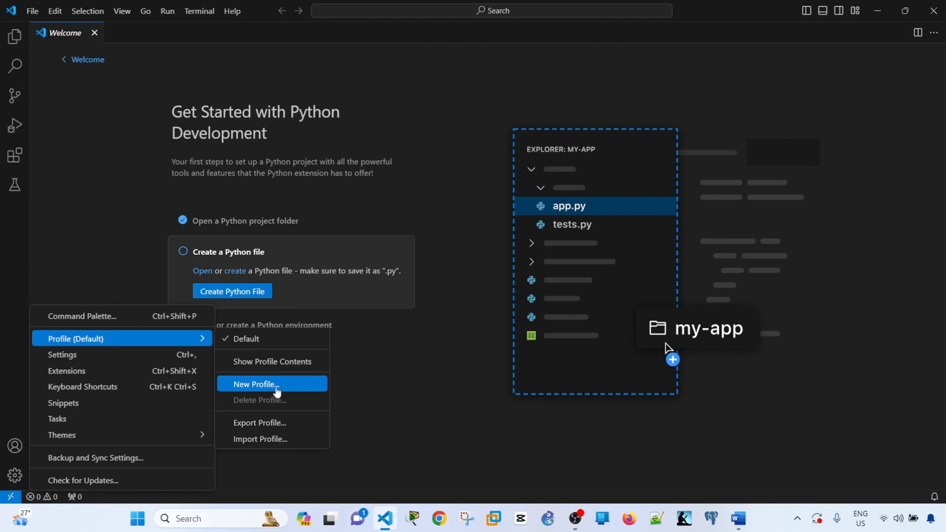
click(256, 384)
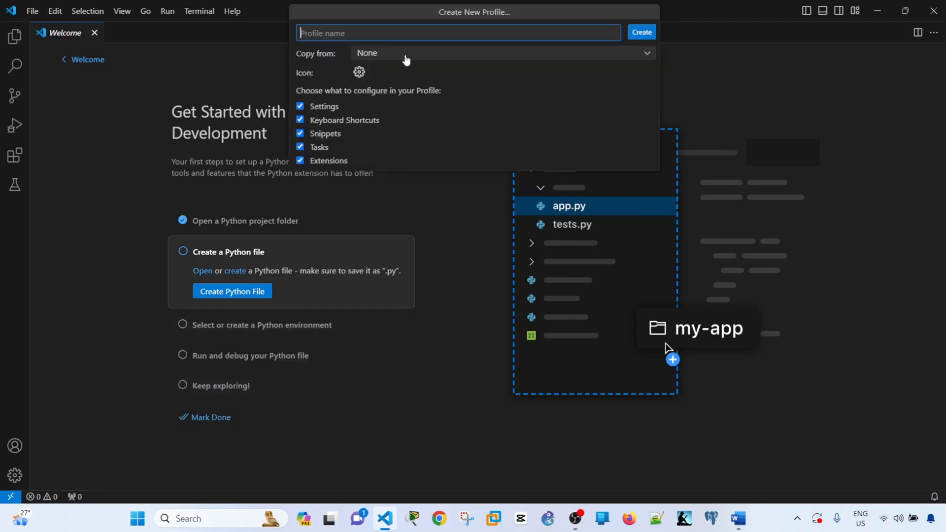
mouse_move(347, 152)
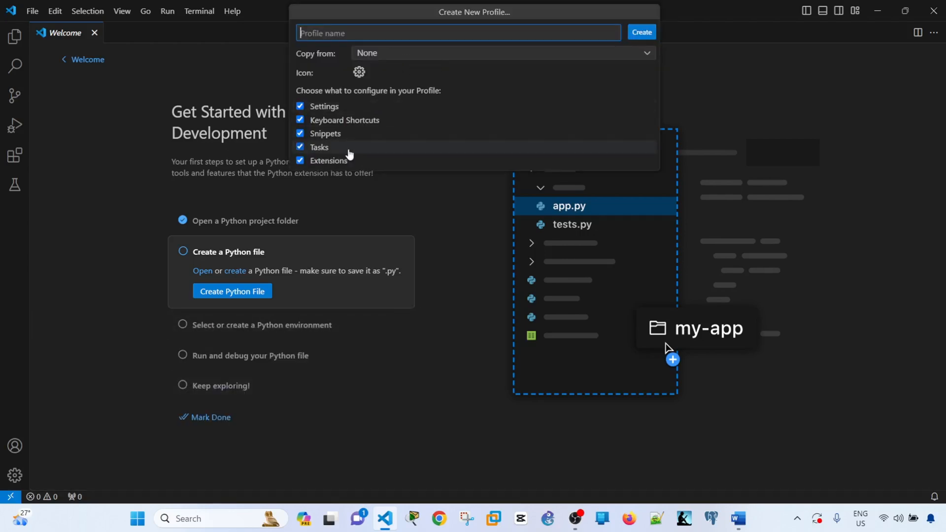
text(p)
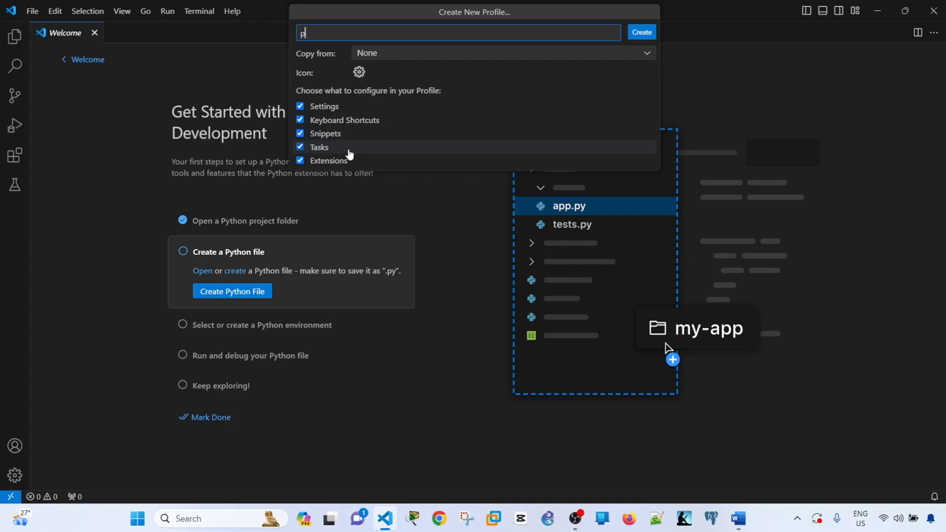
text(ython_profile)
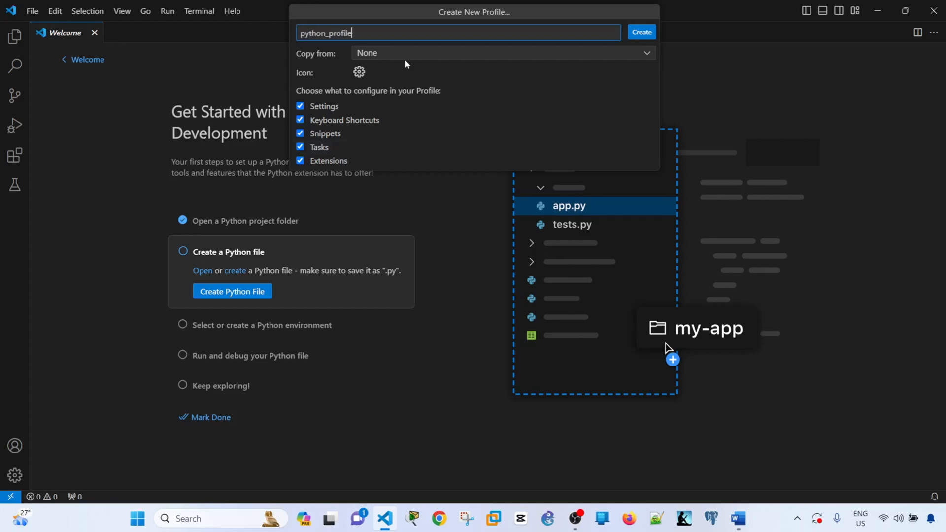
click(502, 53)
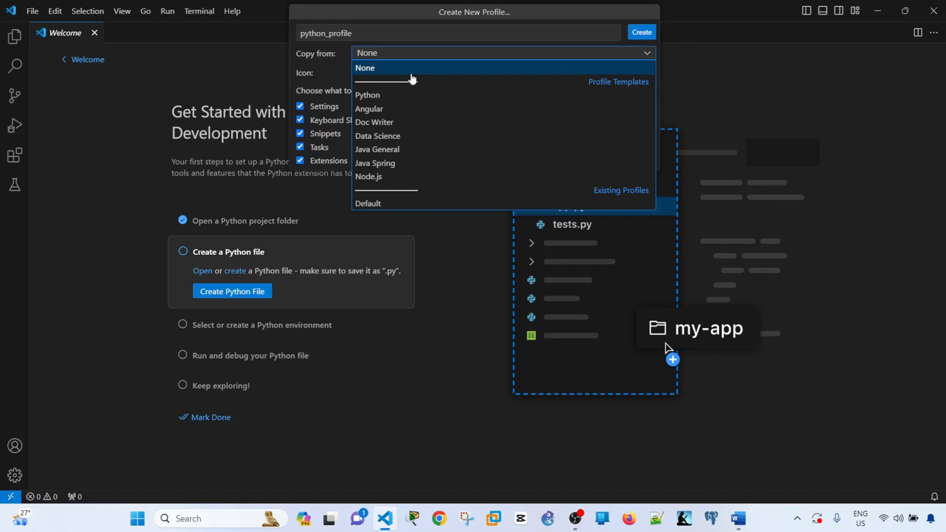
click(364, 67)
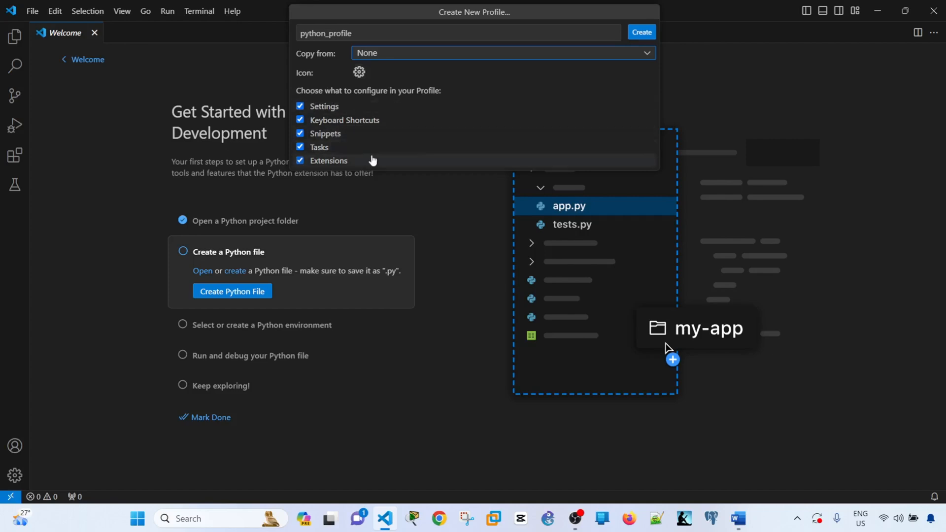
mouse_move(359, 147)
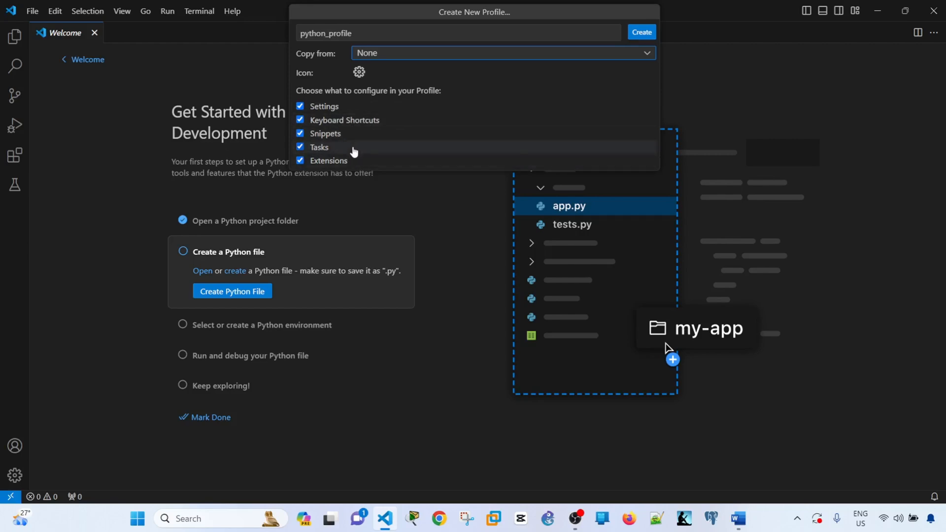
mouse_move(348, 139)
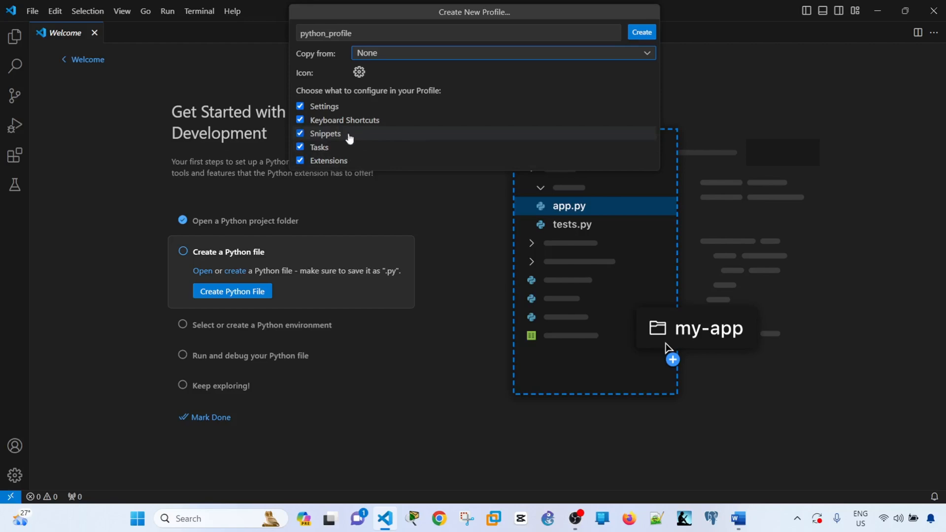
mouse_move(397, 157)
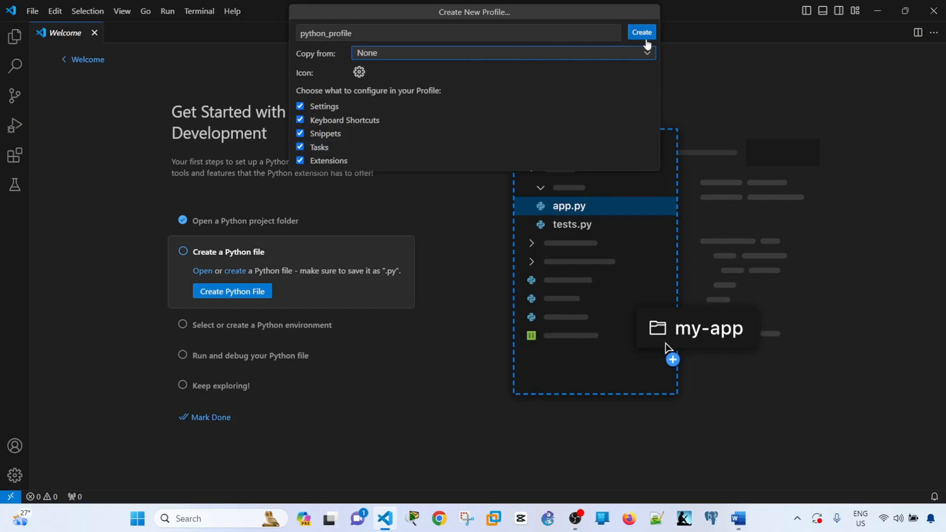
Step: Create python_profile, confirm it is the active profile, then return to Word
click(641, 32)
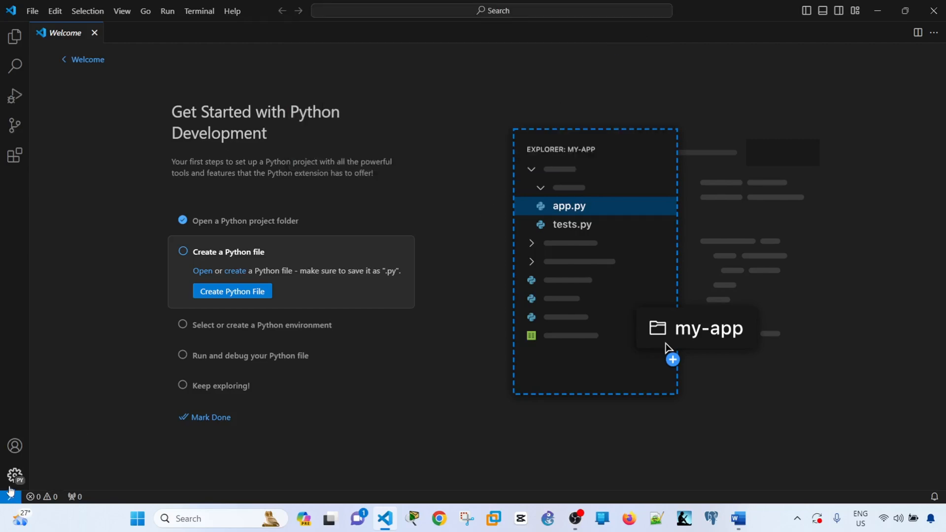
click(14, 476)
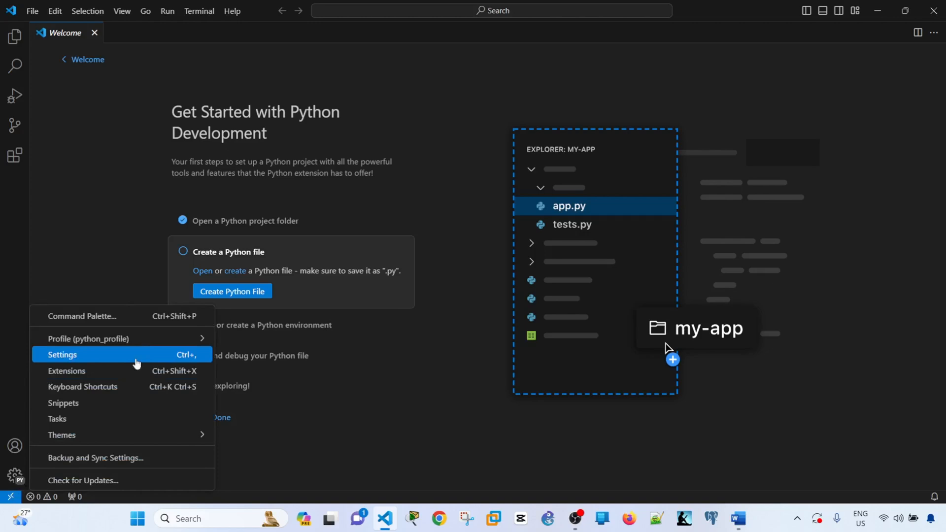
click(14, 476)
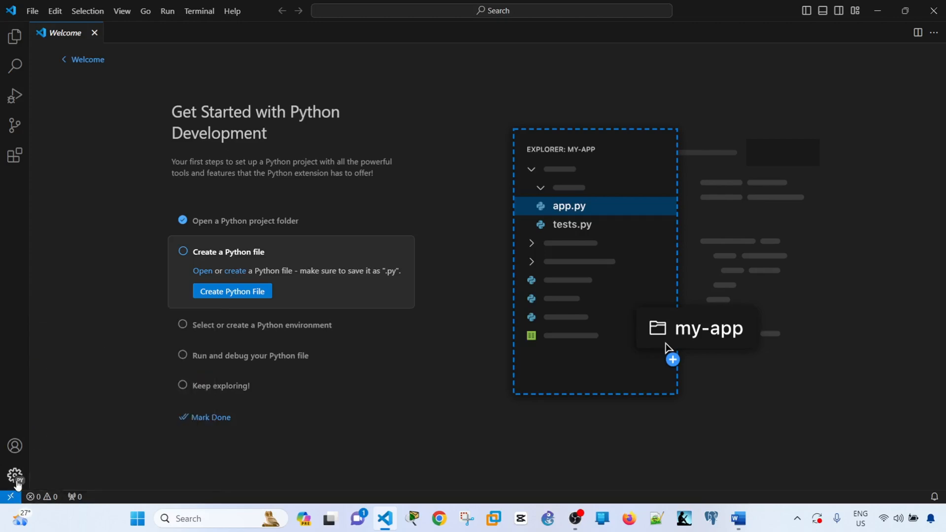
mouse_move(15, 476)
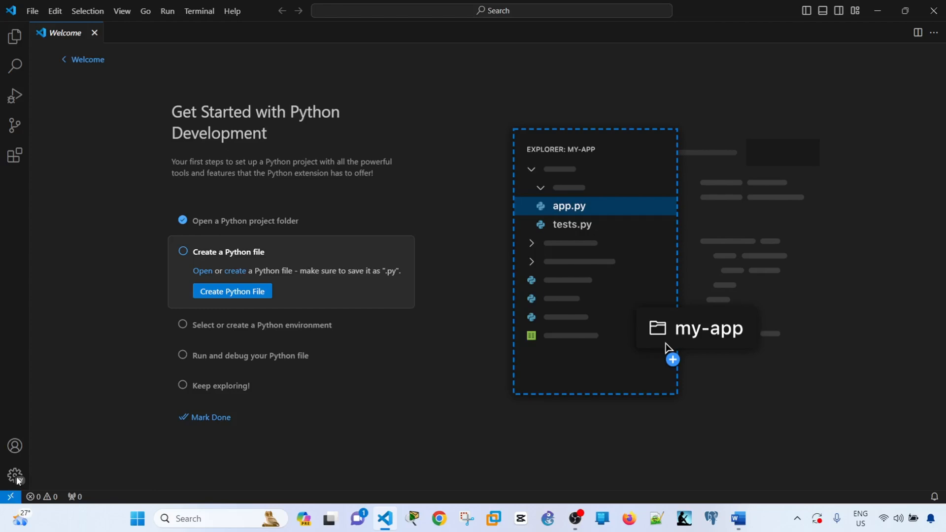
click(14, 476)
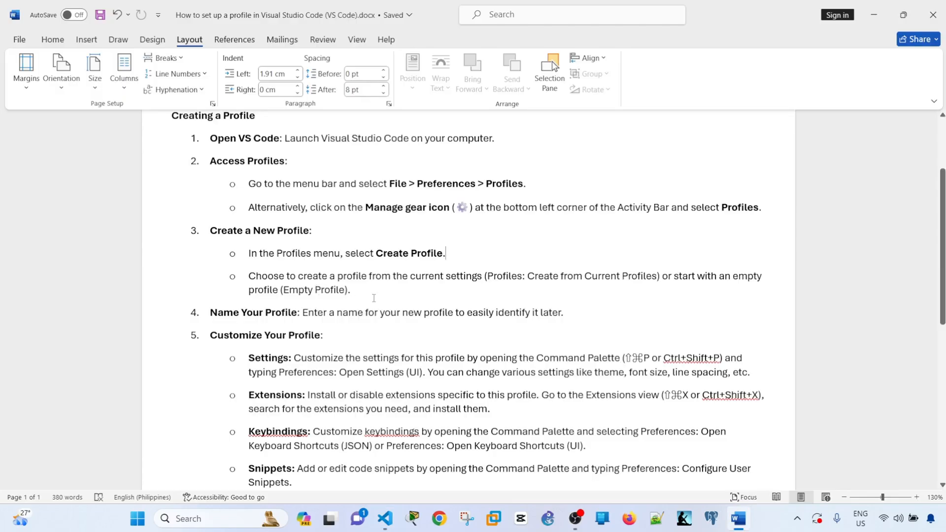
mouse_move(395, 296)
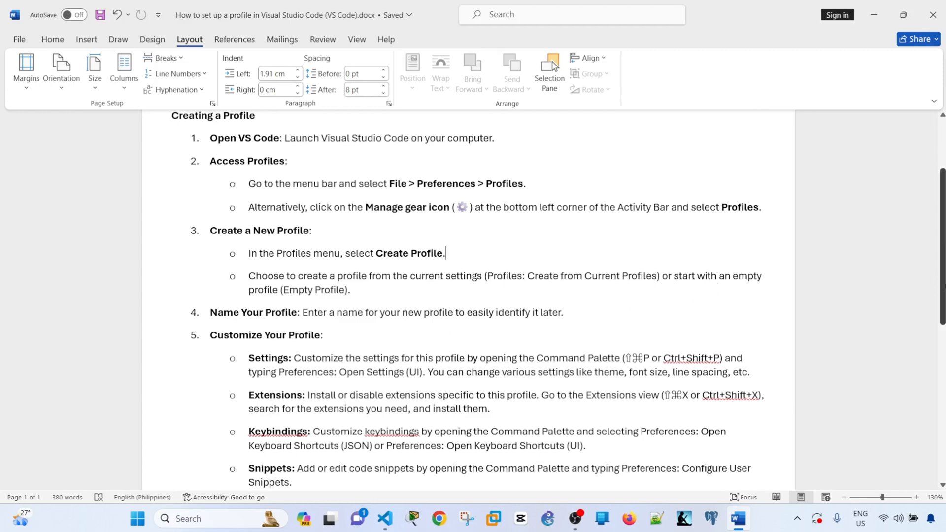
Step: Scroll the Word guide toward Managing a Profile and switch back to VS Code
scroll(down, 3)
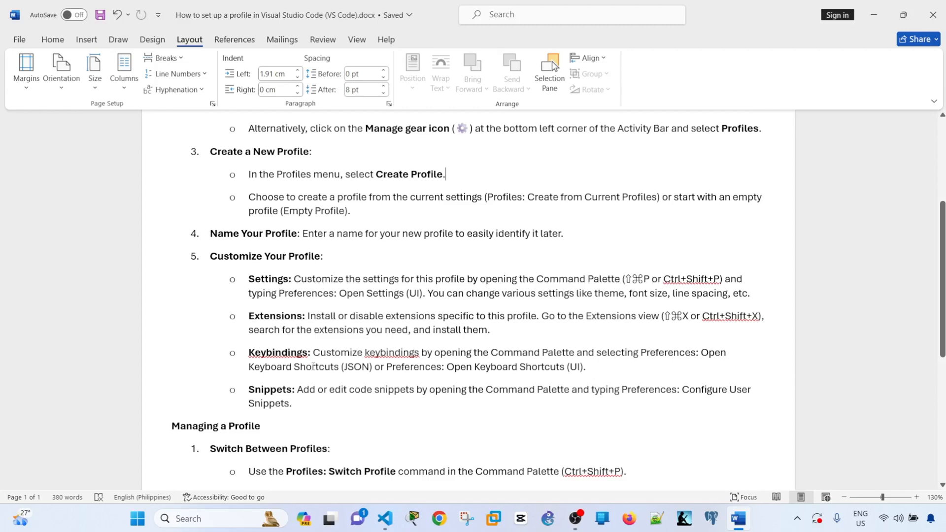
click(384, 523)
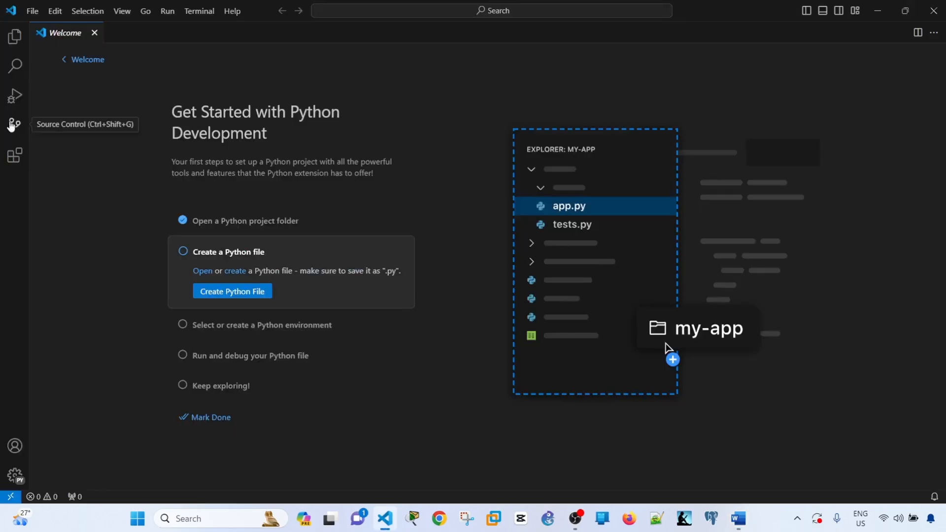
Step: Show python_profile's extensions, expanding Installed to find none with Python recommended
click(14, 156)
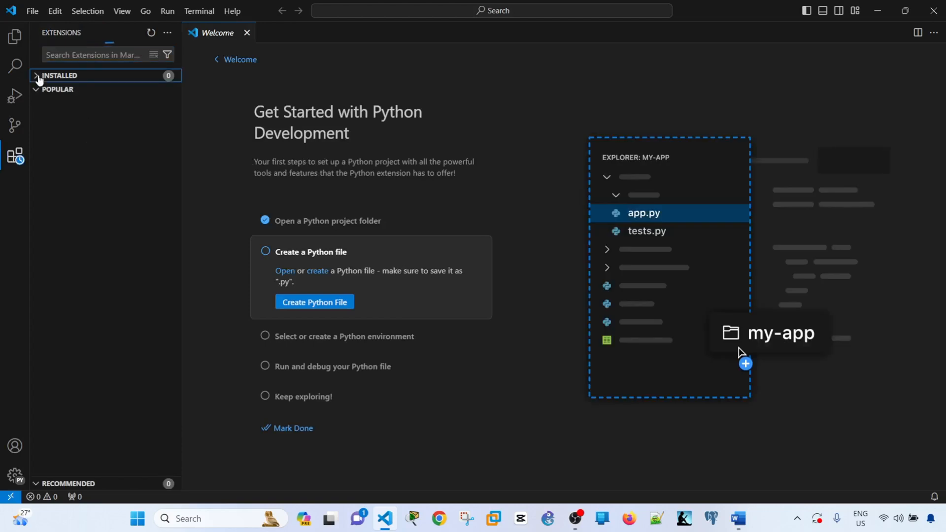
click(36, 75)
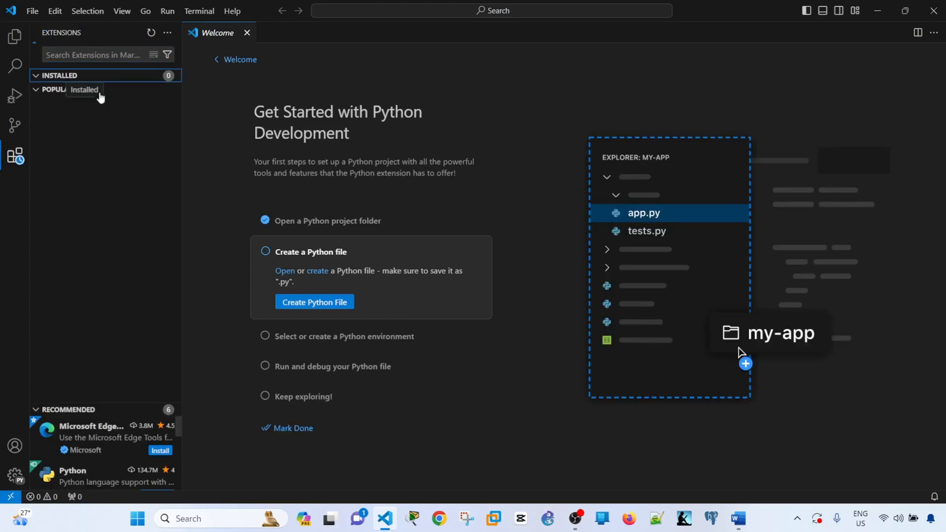
click(55, 89)
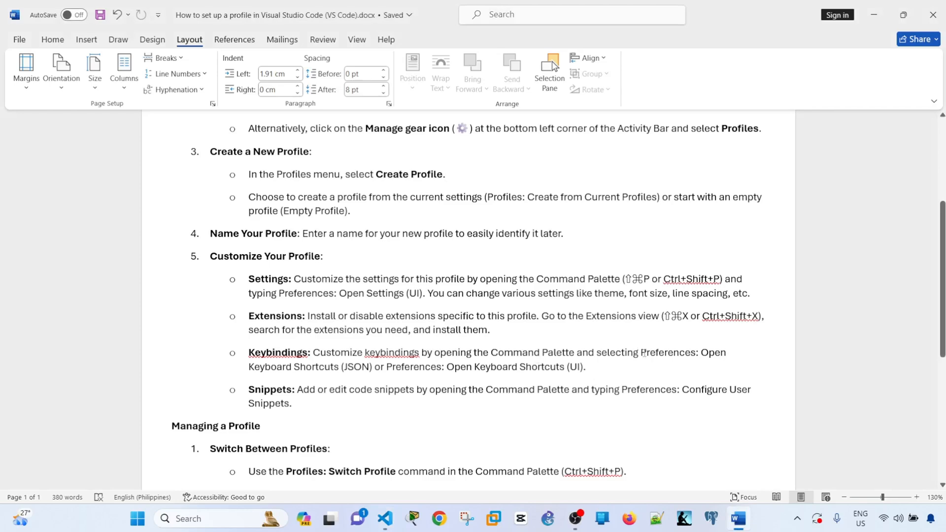
Step: Scroll the Word guide down through its Managing a Profile steps
scroll(down, 3)
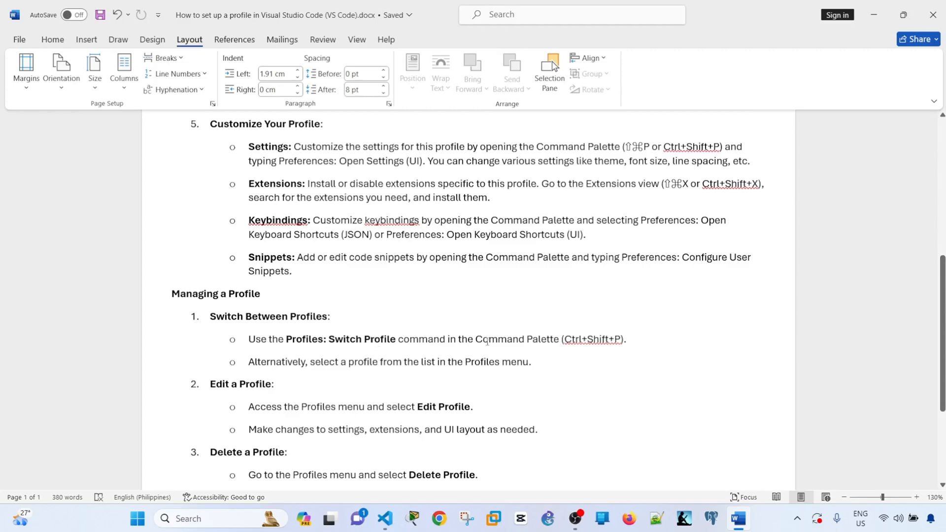
scroll(down, 3)
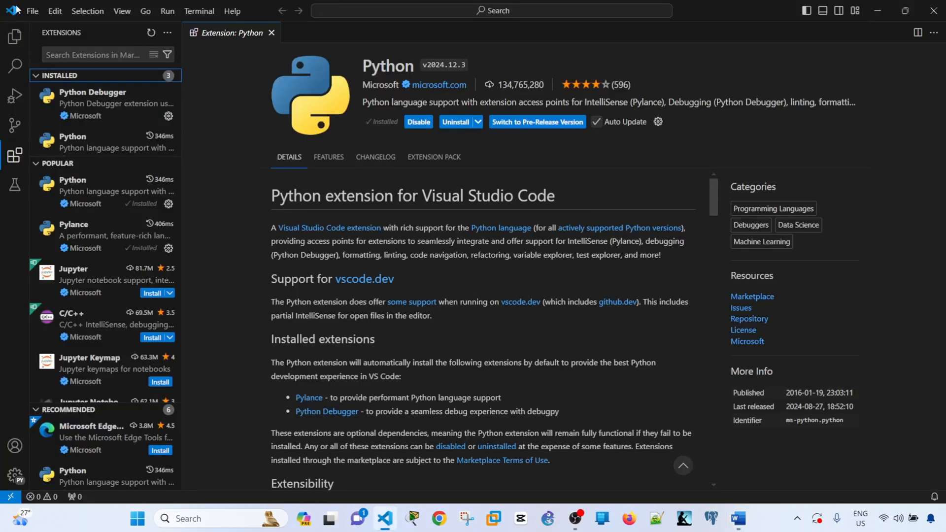
Step: Return to the Explorer and run 'Profiles: Switch Profile' from the Command Palette
click(32, 11)
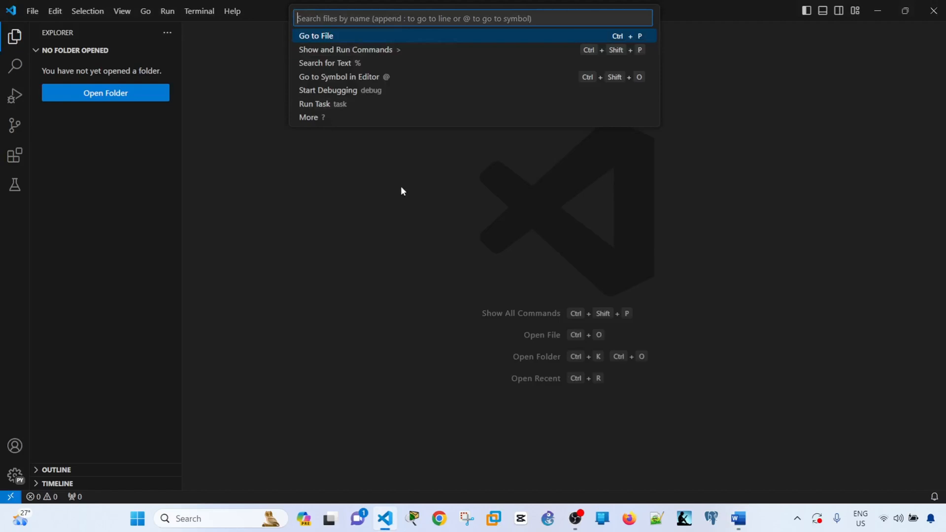
text(>Profiles: Switch Profile)
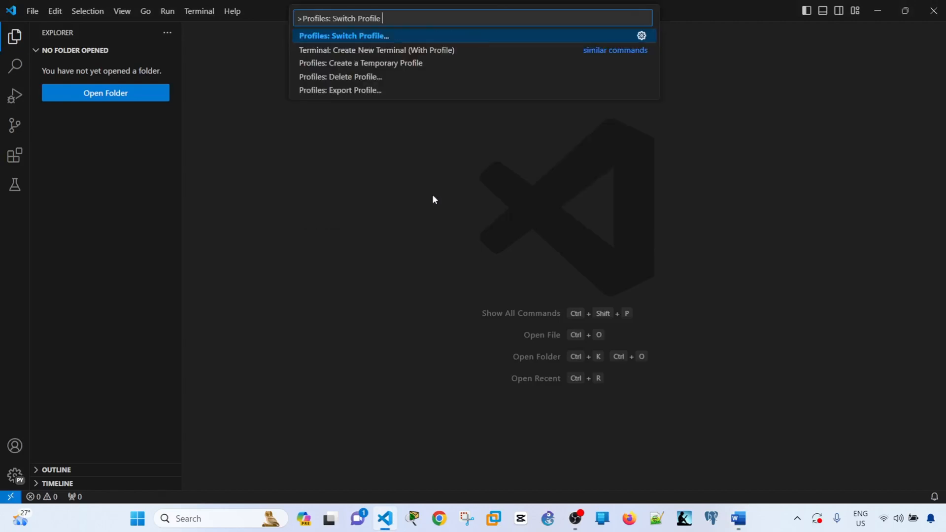
click(344, 36)
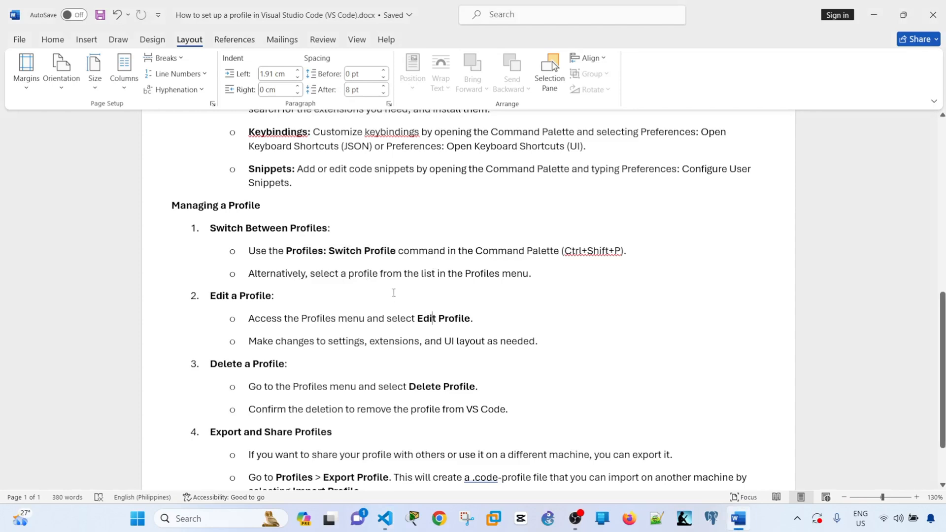
click(384, 523)
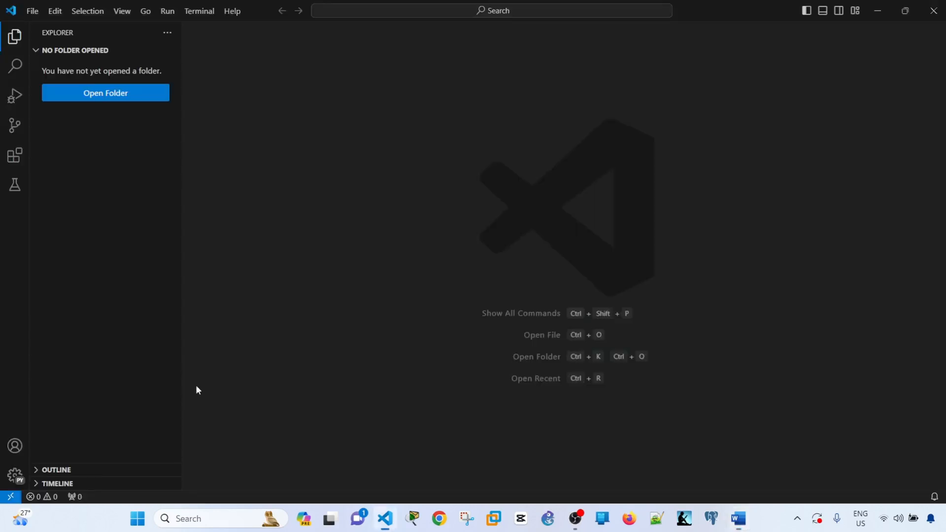
Step: Show the Manage gear's profile submenu with python_profile checked, glancing at Word in between
click(14, 475)
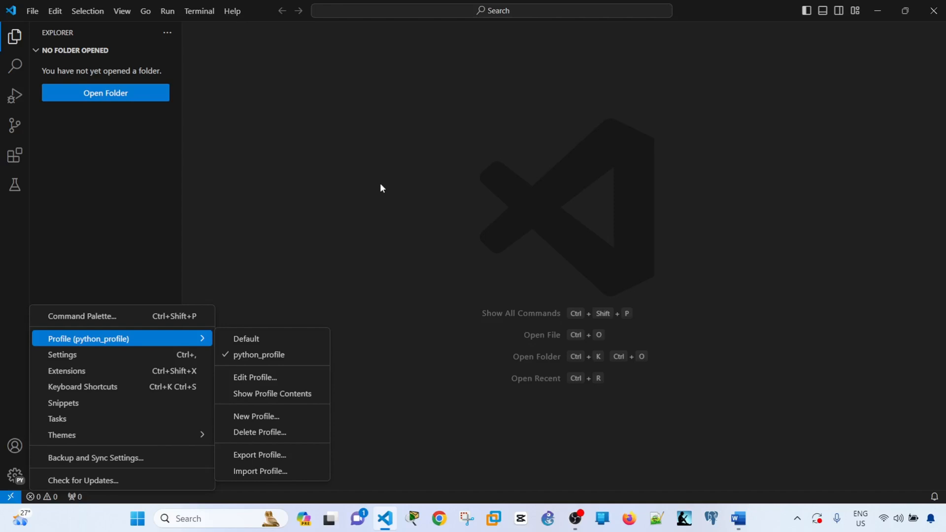
mouse_move(406, 251)
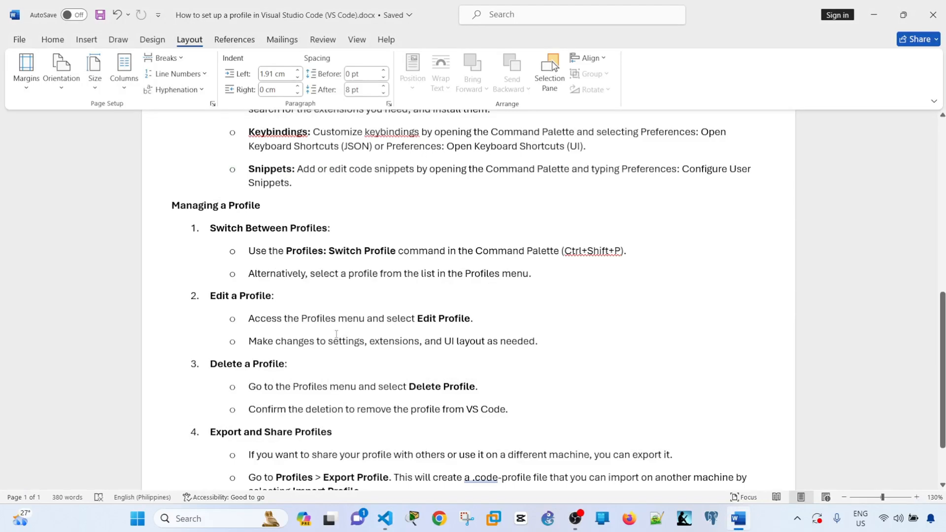
click(431, 318)
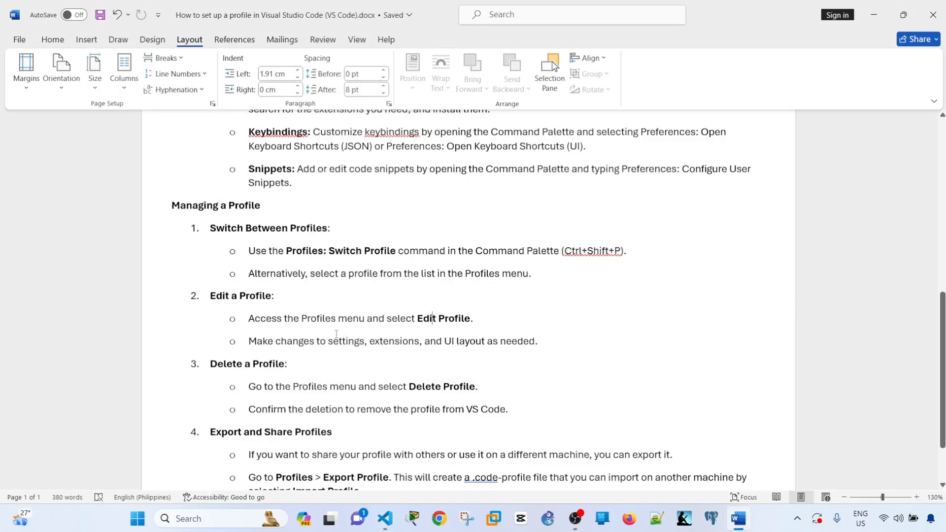
click(383, 518)
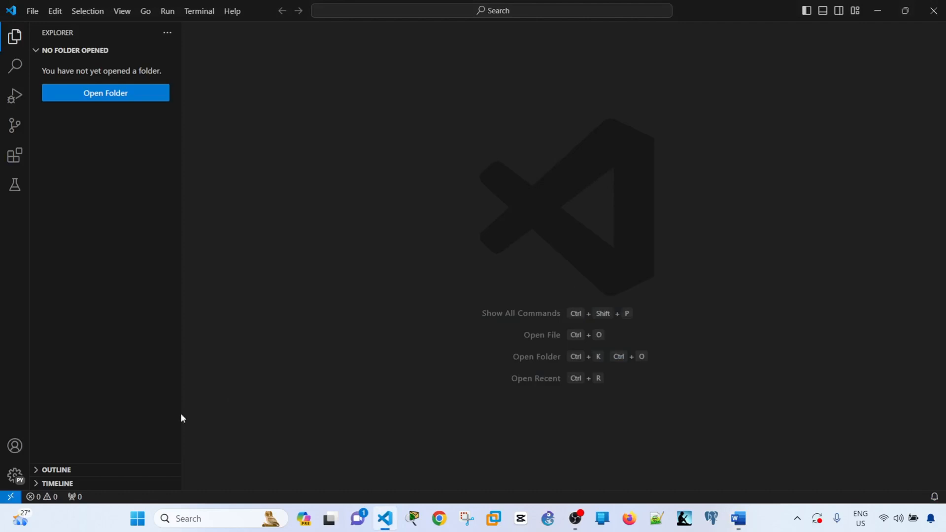
click(14, 475)
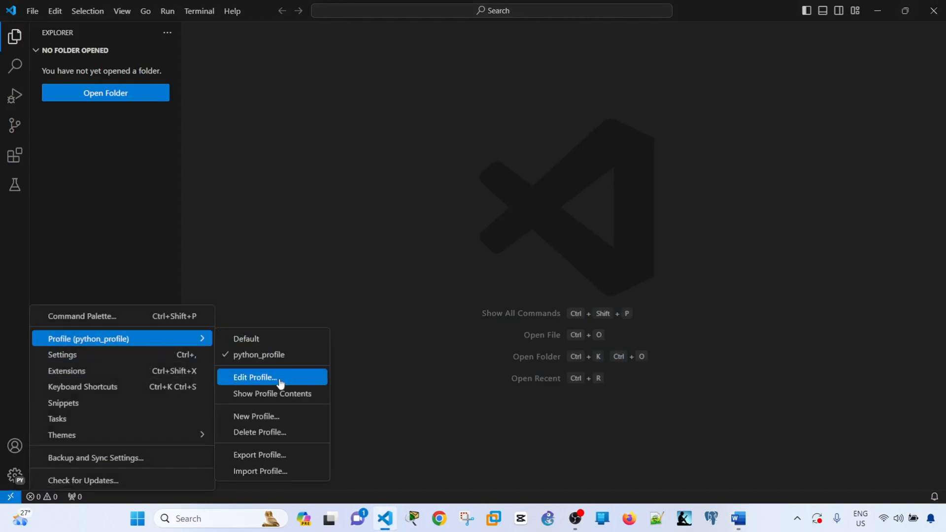
Step: Choose Edit Profile... to open the python_profile edit form
click(254, 376)
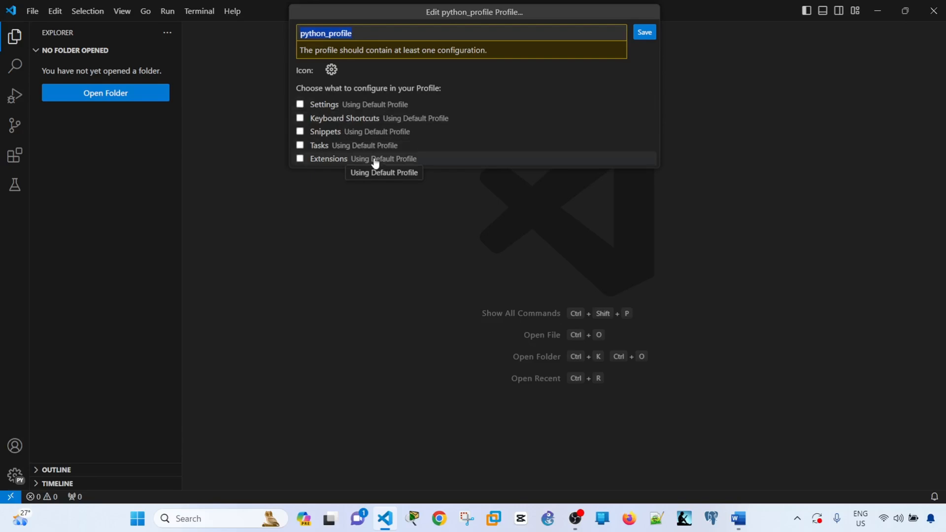
mouse_move(331, 70)
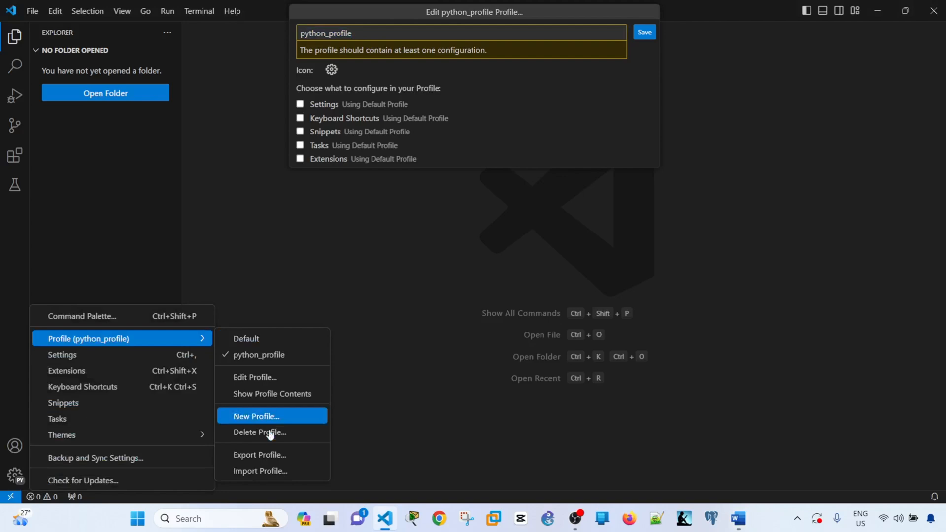
mouse_move(272, 393)
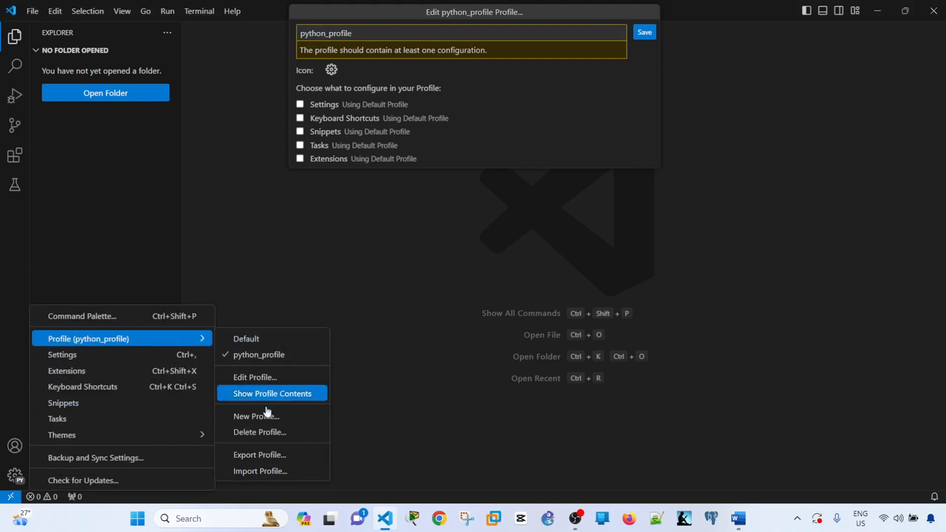
mouse_move(274, 435)
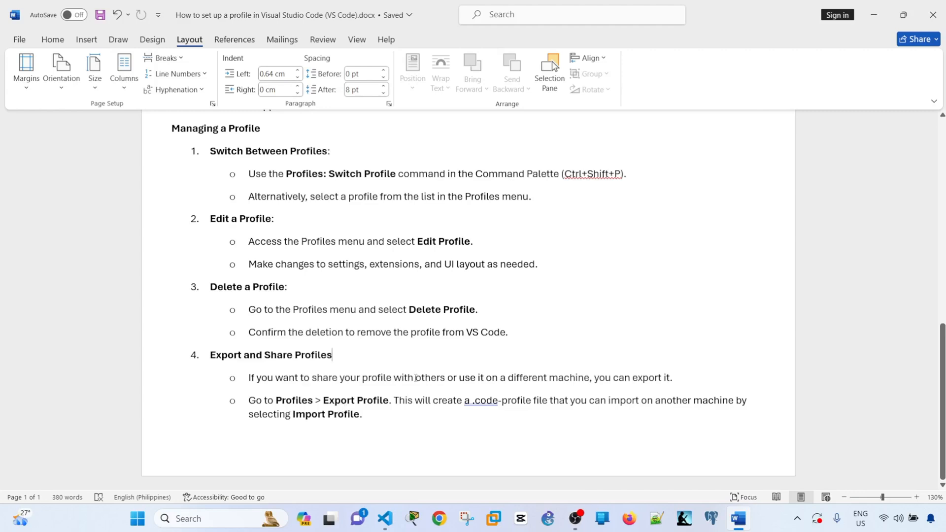
mouse_move(316, 395)
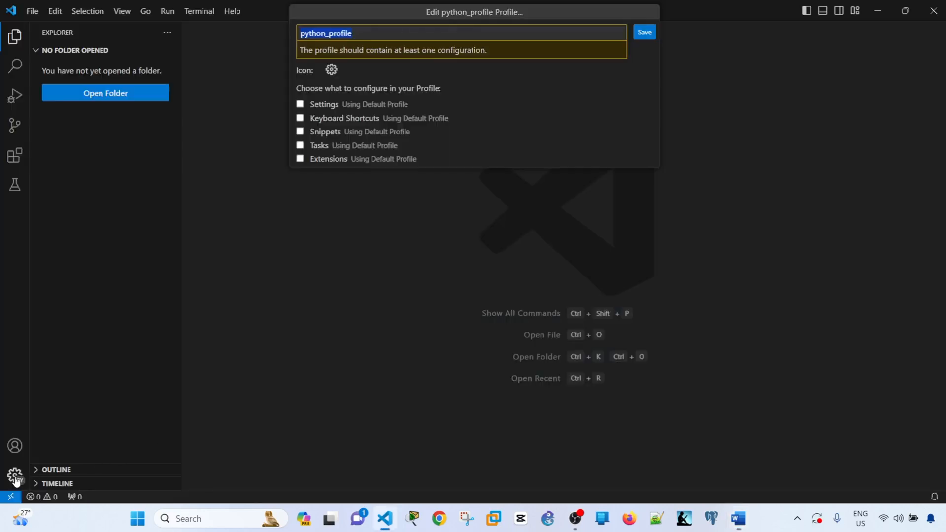
Step: Export python_profile as a local file, python_profile.code-profile, on the Desktop
click(15, 476)
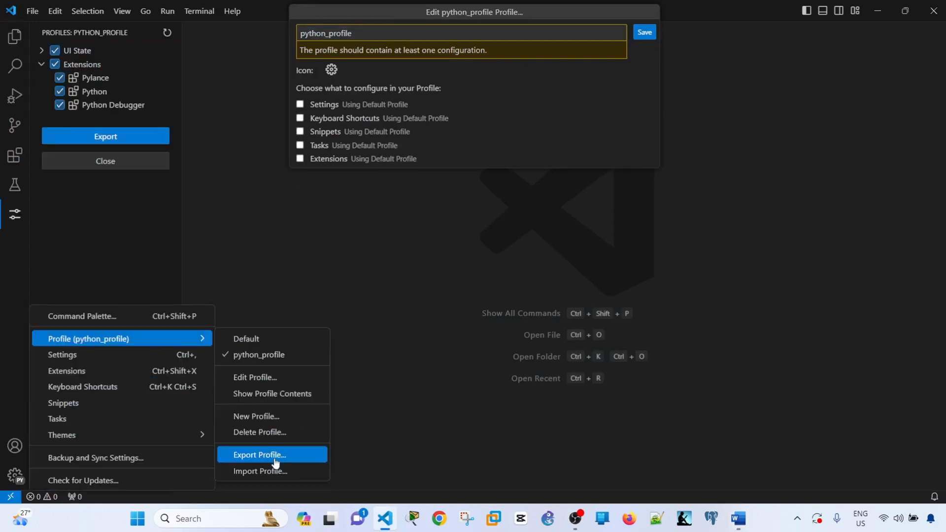
click(259, 455)
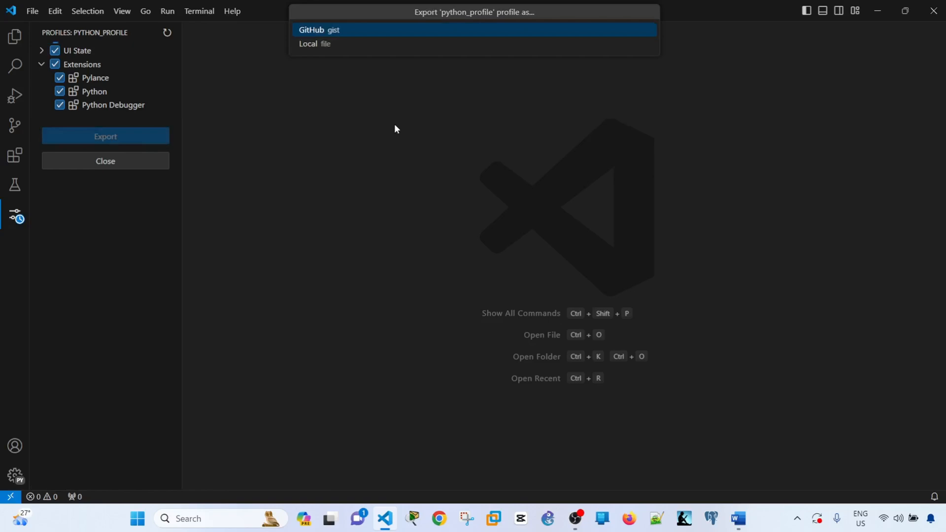
click(314, 43)
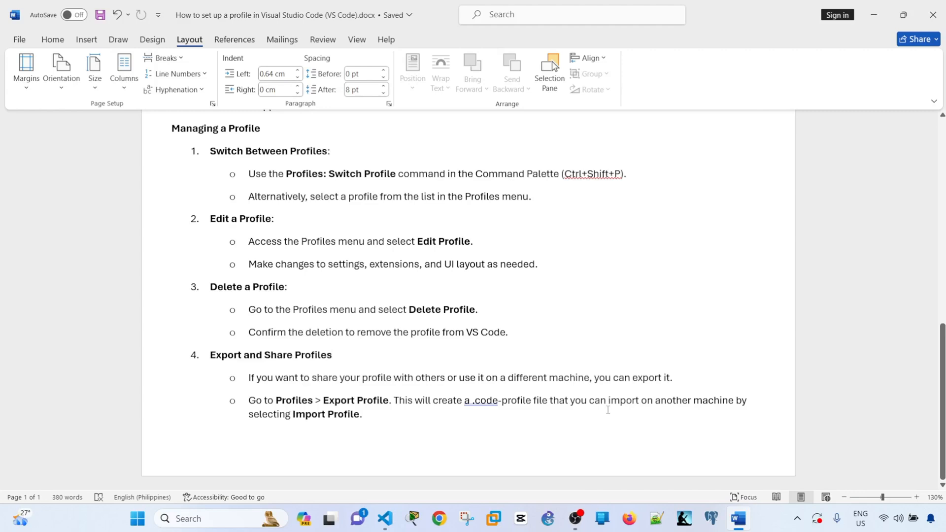
mouse_move(416, 429)
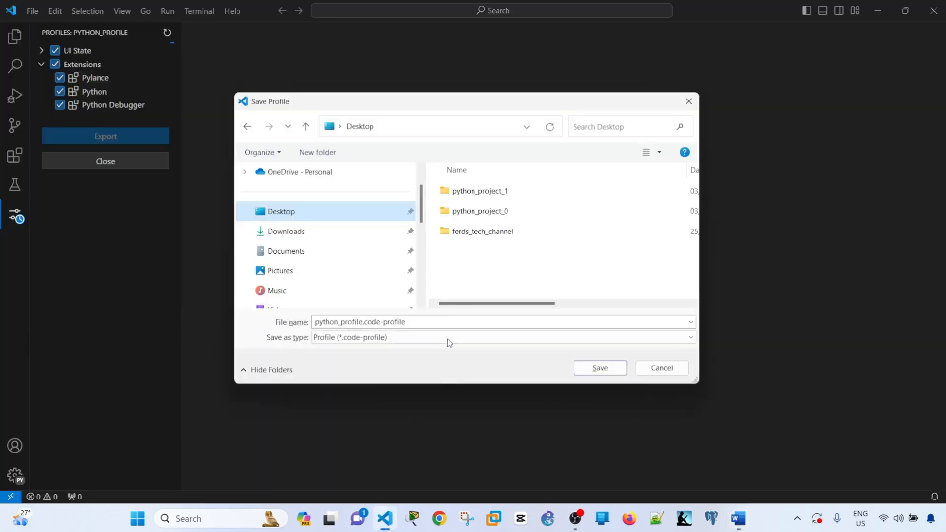
click(598, 368)
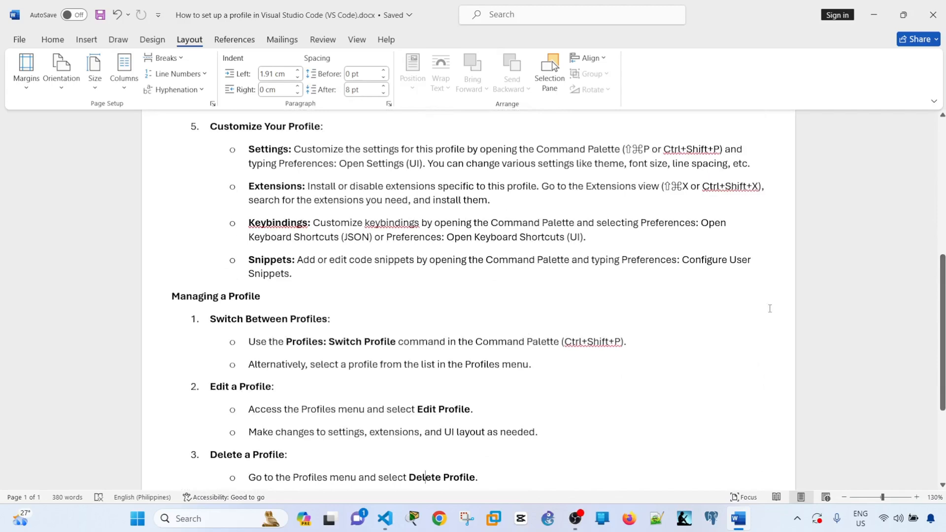
click(384, 523)
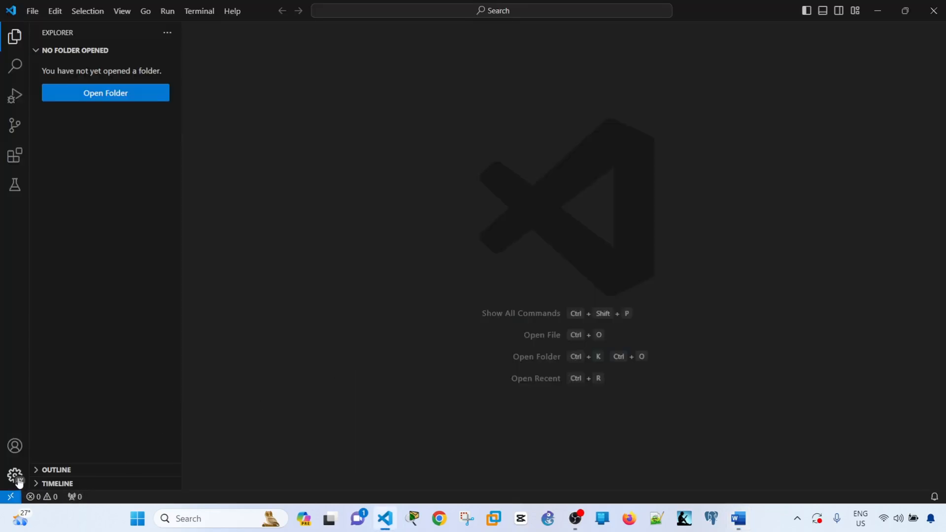
Step: Switch VS Code from the Default profile back to python_profile, then return to the Word guide
click(15, 476)
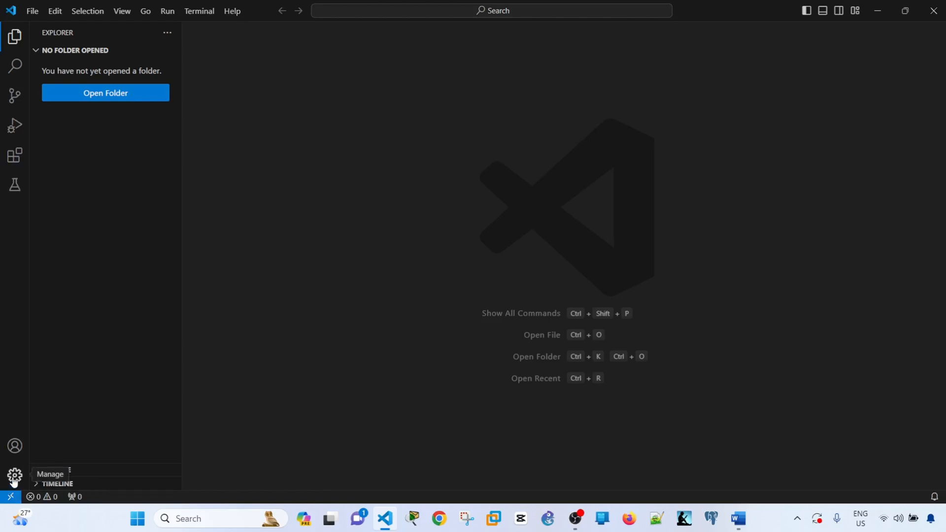
click(14, 476)
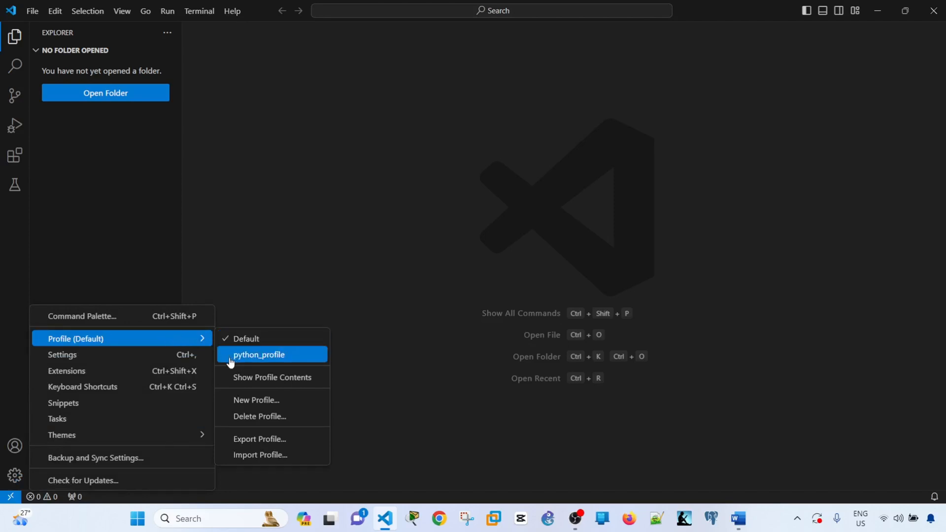
click(259, 355)
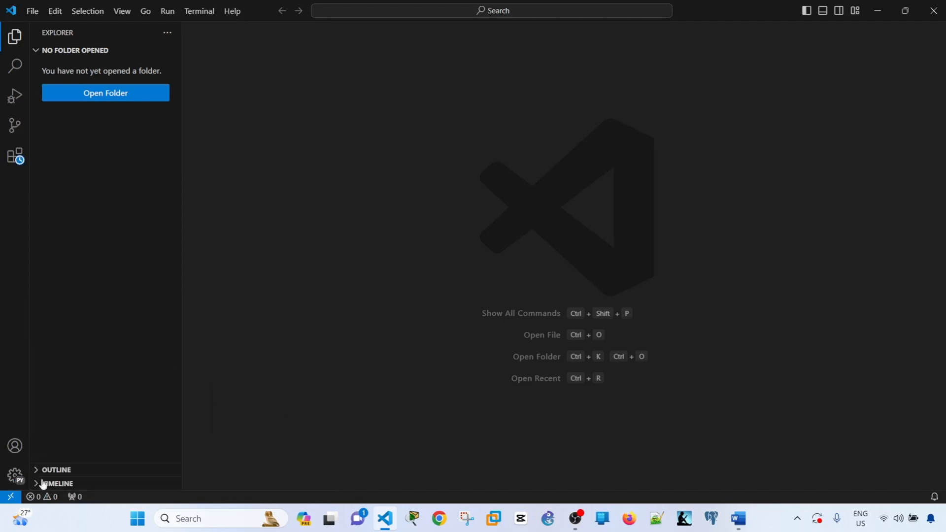
click(14, 475)
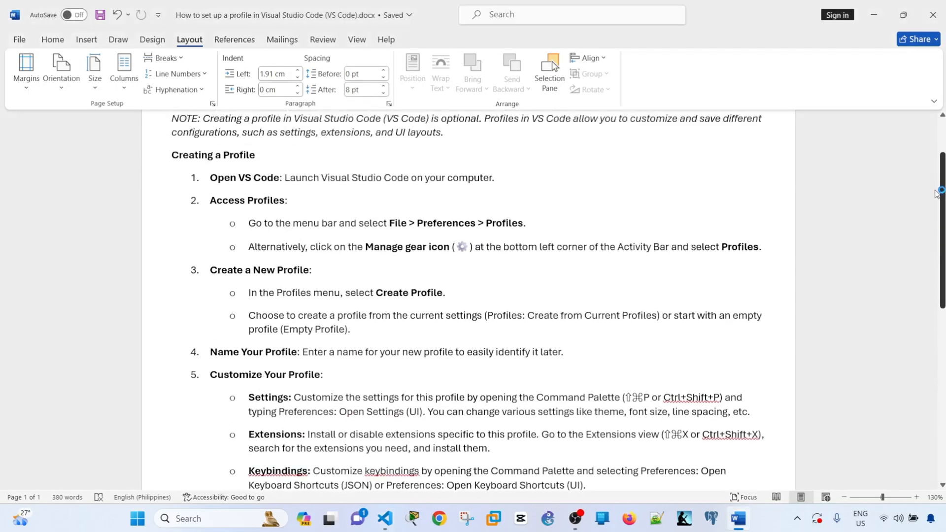
scroll(down, 3)
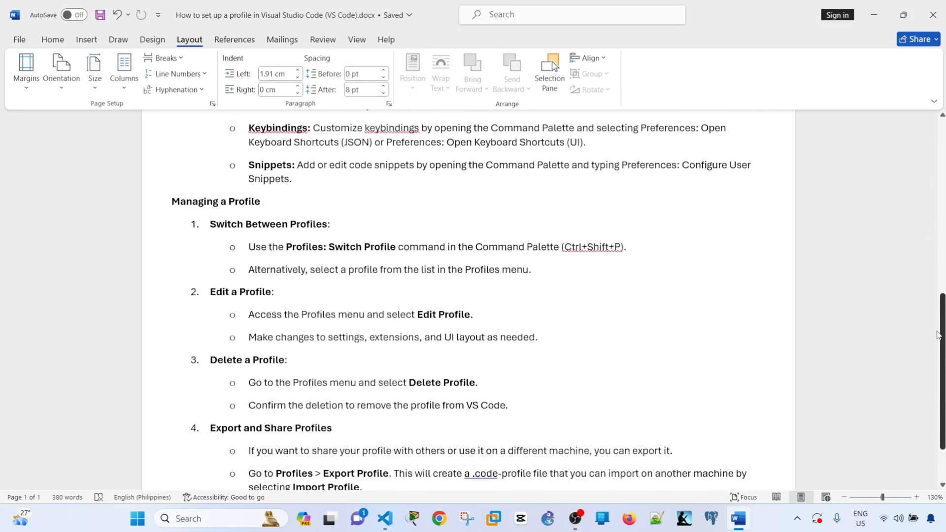
scroll(down, 3)
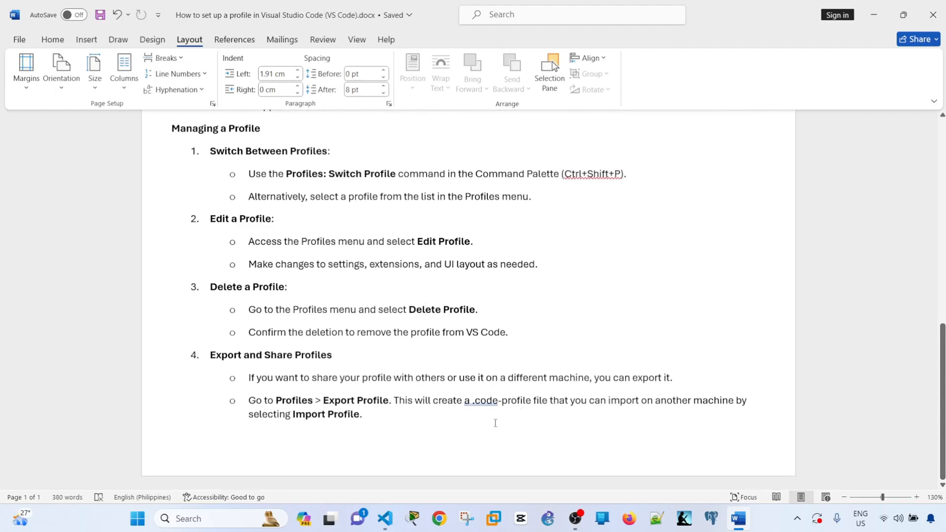
scroll(up, 3)
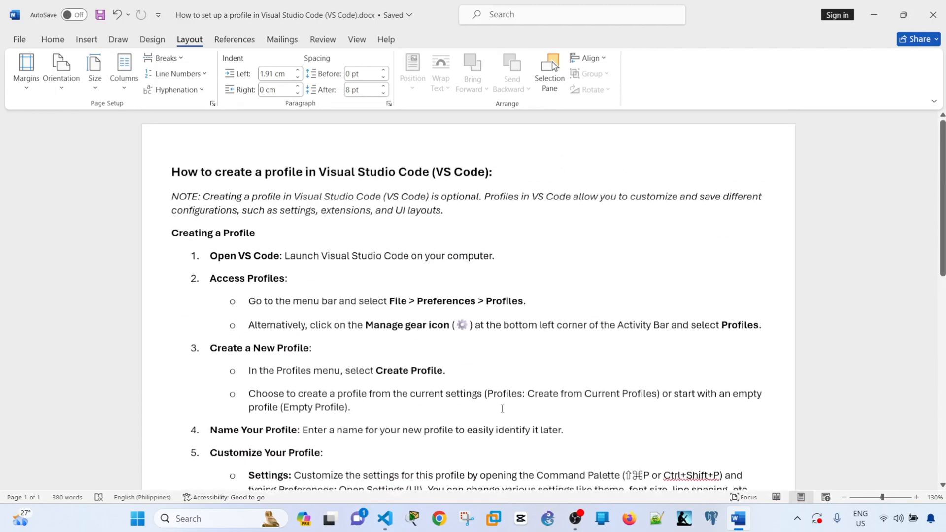
mouse_move(511, 384)
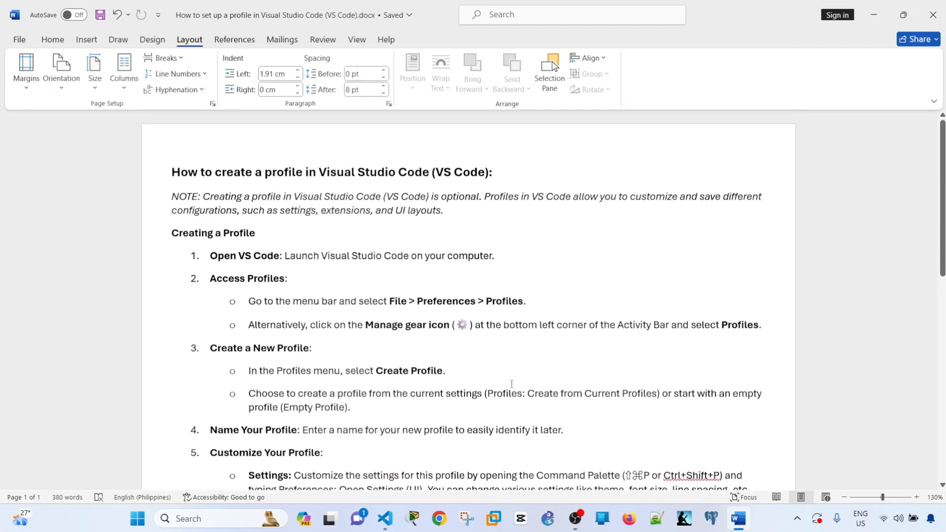